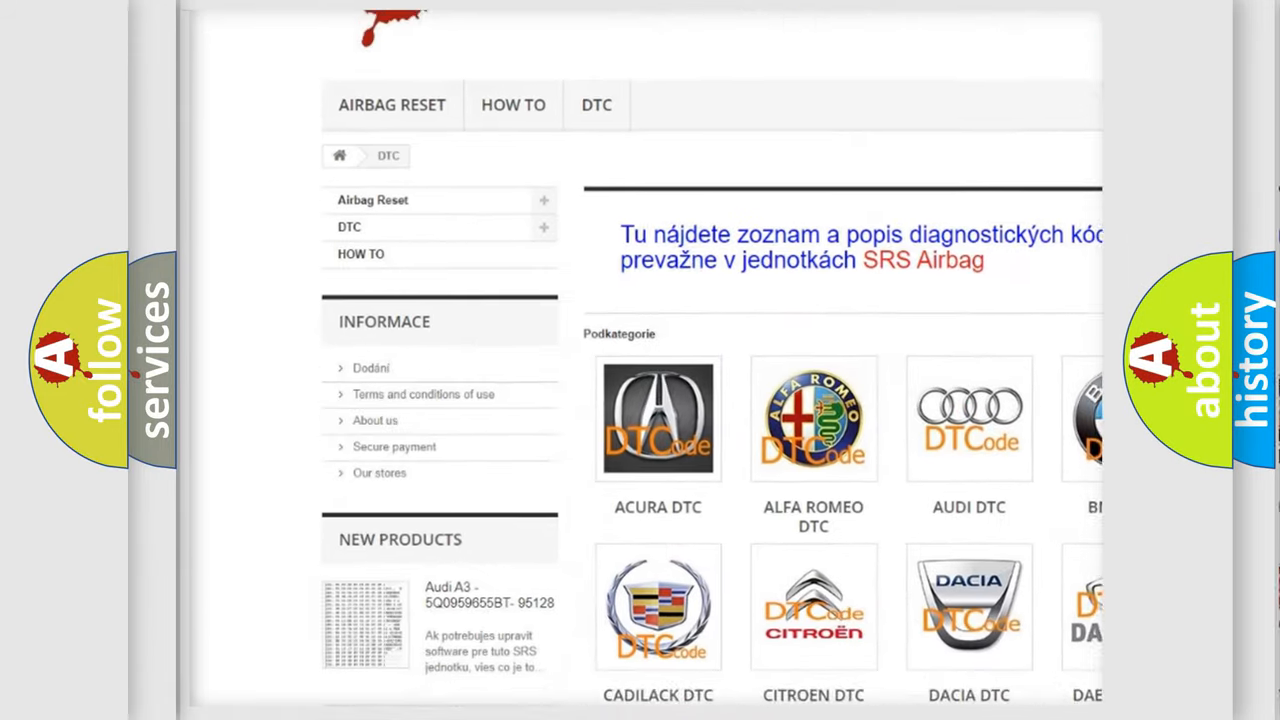
{"action": "scroll", "scroll_direction": "down", "scroll_amount": 3}
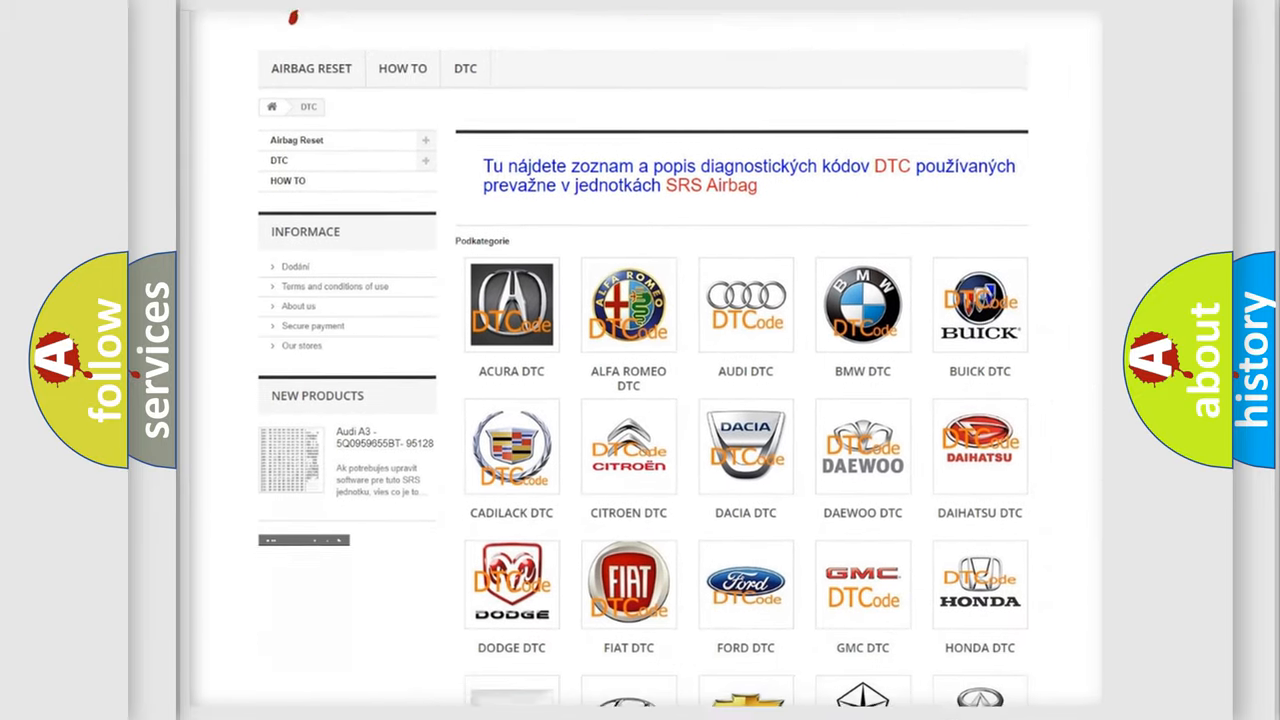
{"action": "scroll", "scroll_direction": "down", "scroll_amount": 3}
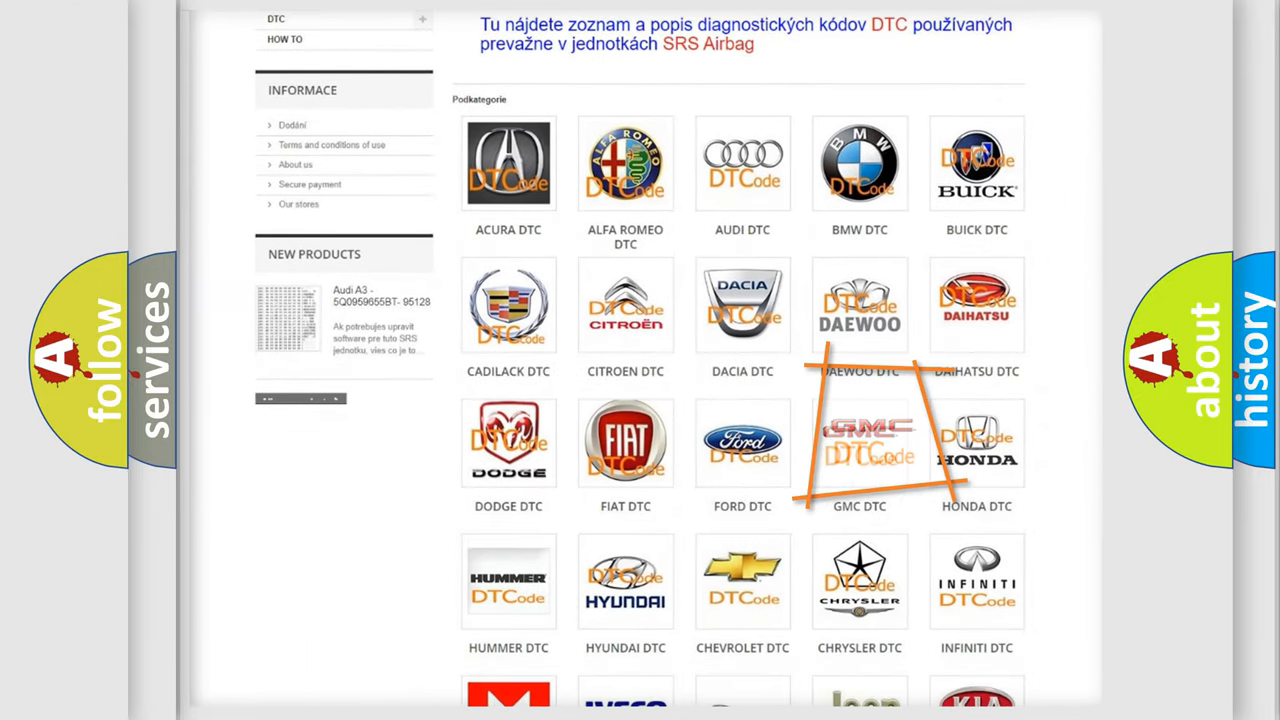